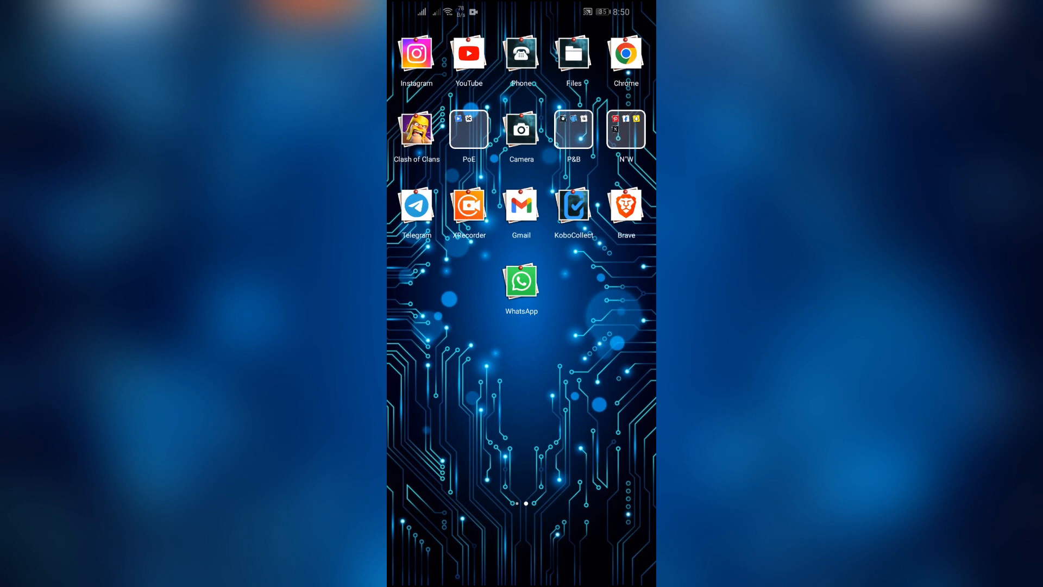
Launch WhatsApp from the home screen to reach the chats list.
click(521, 281)
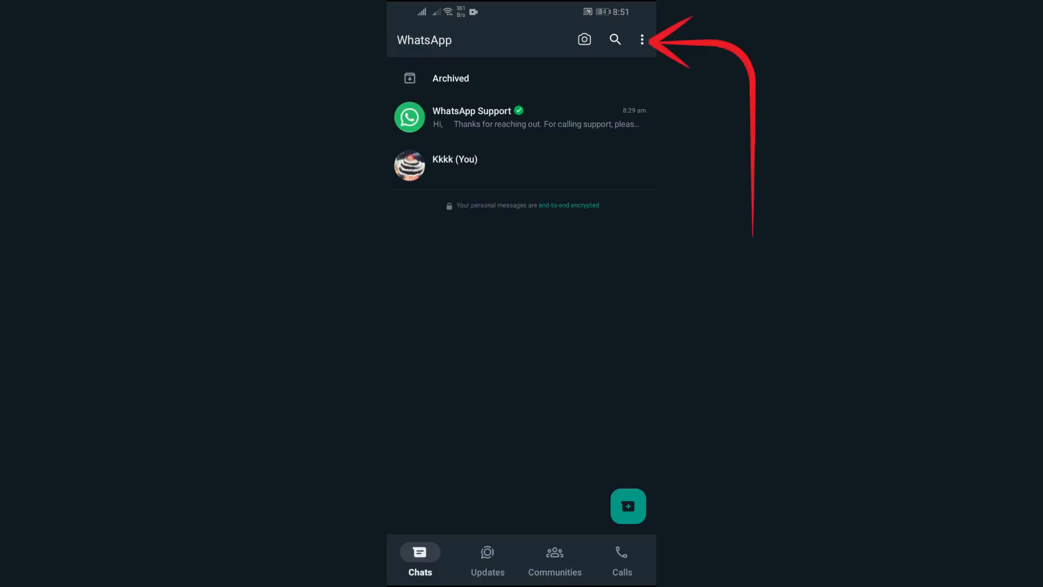
Navigate from the overflow menu into the Chats settings page.
click(641, 39)
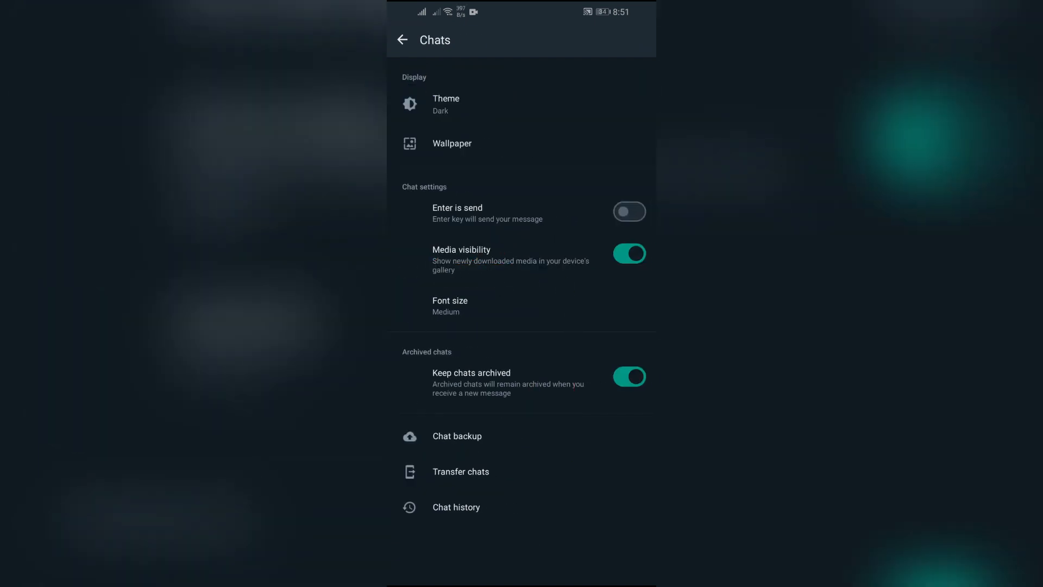
click(458, 436)
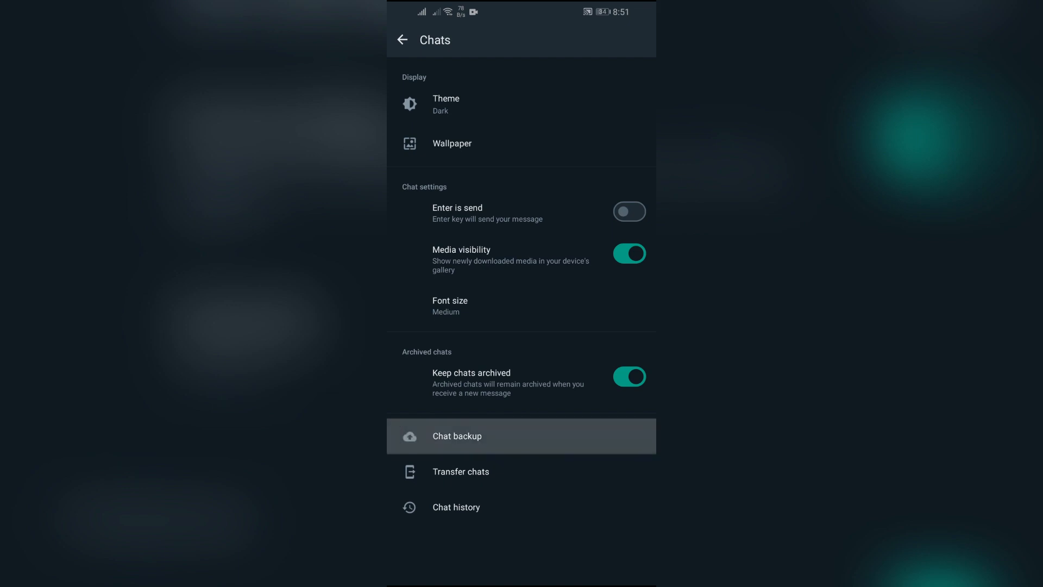
Enter the Chat backup page showing last backup details and backup options.
click(457, 436)
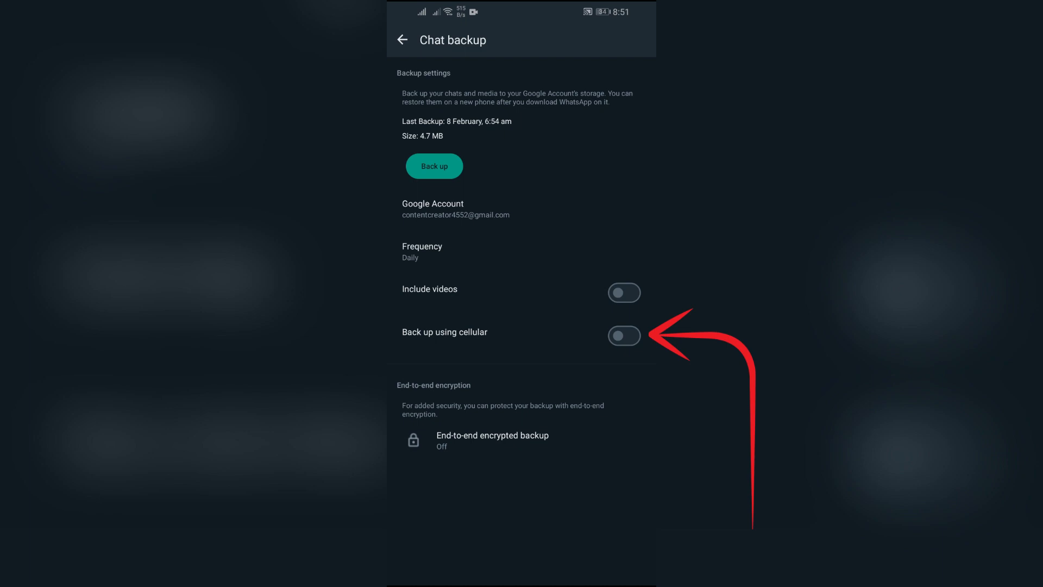
Switch on both 'Back up using cellular' and 'Include videos'.
click(623, 336)
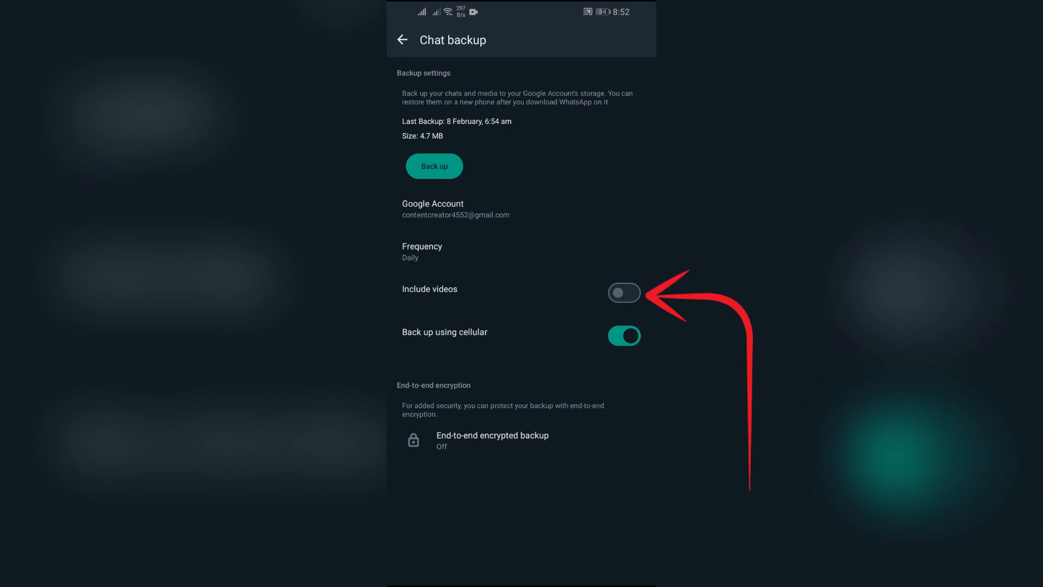
click(624, 293)
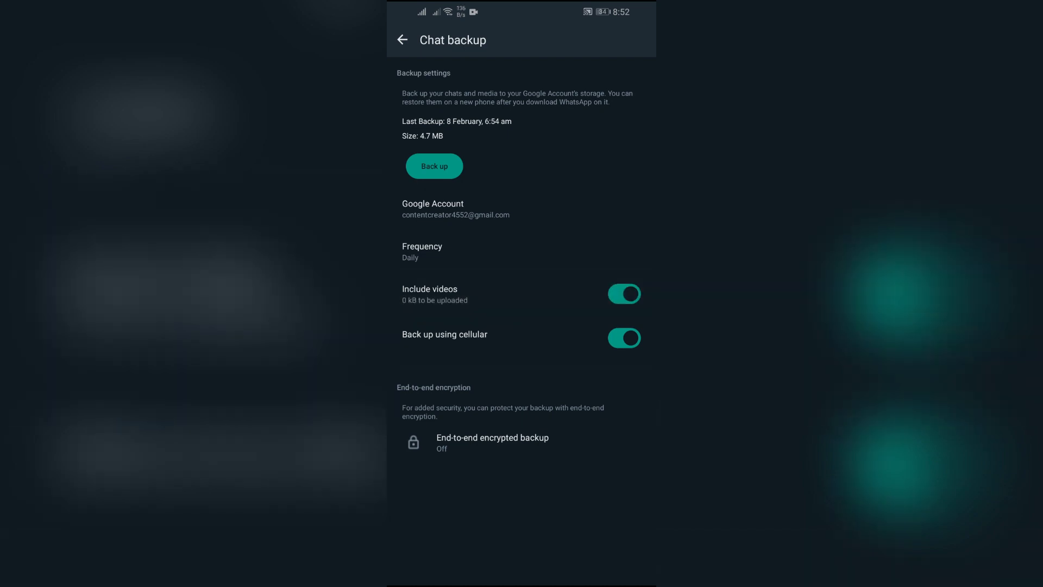